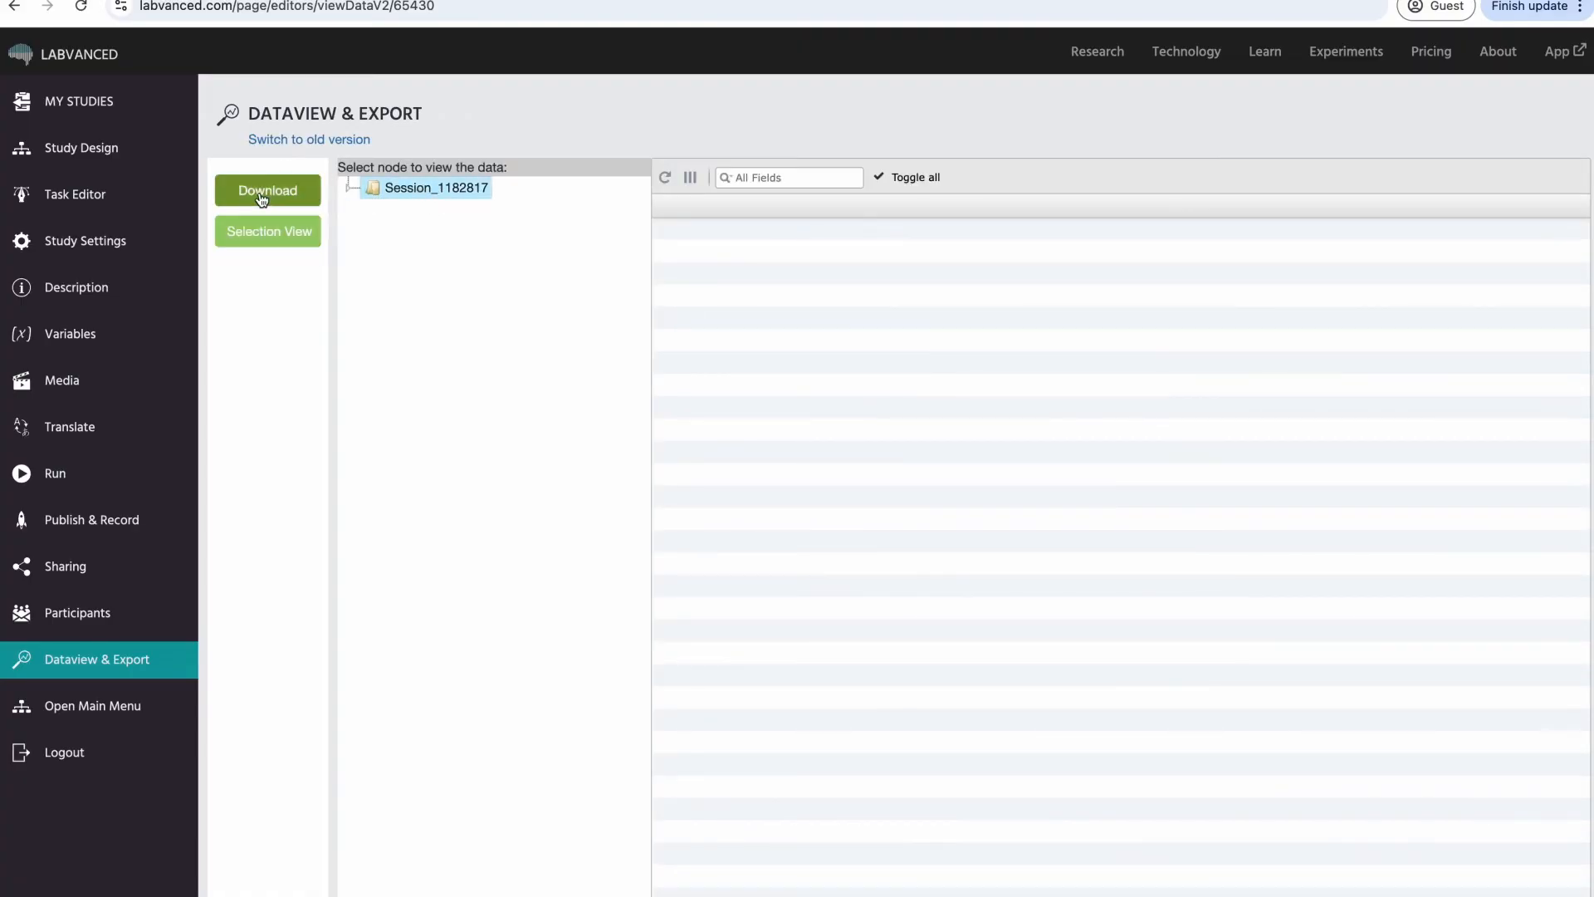
# Download Session_1182817's recorded data from Dataview & Export as a CSV
pyautogui.click(267, 189)
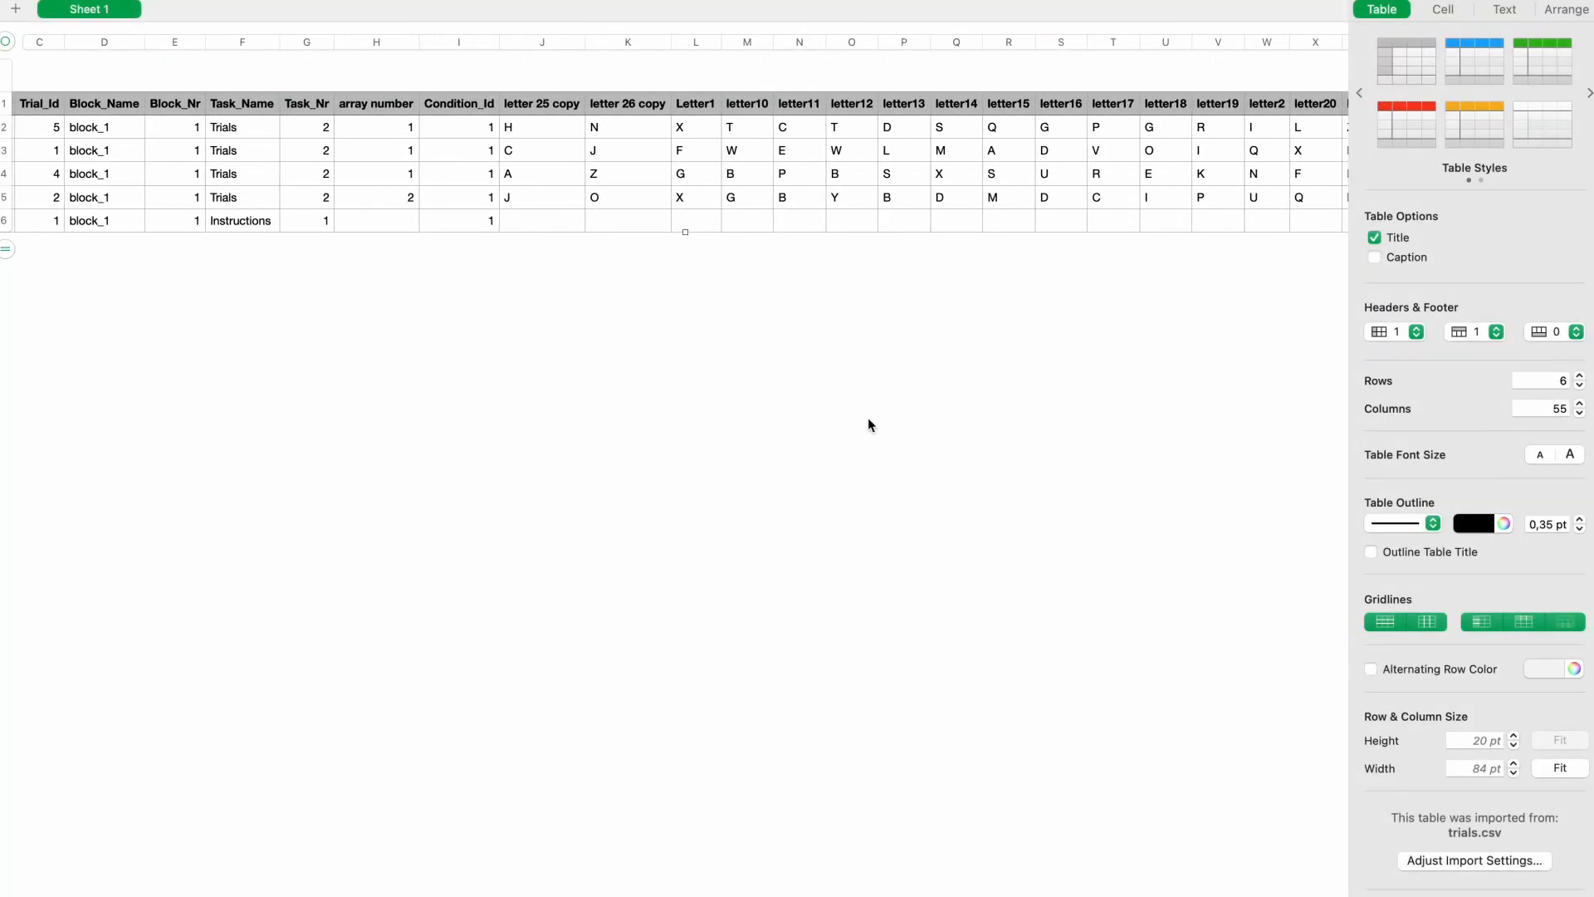
pyautogui.hscroll(3)
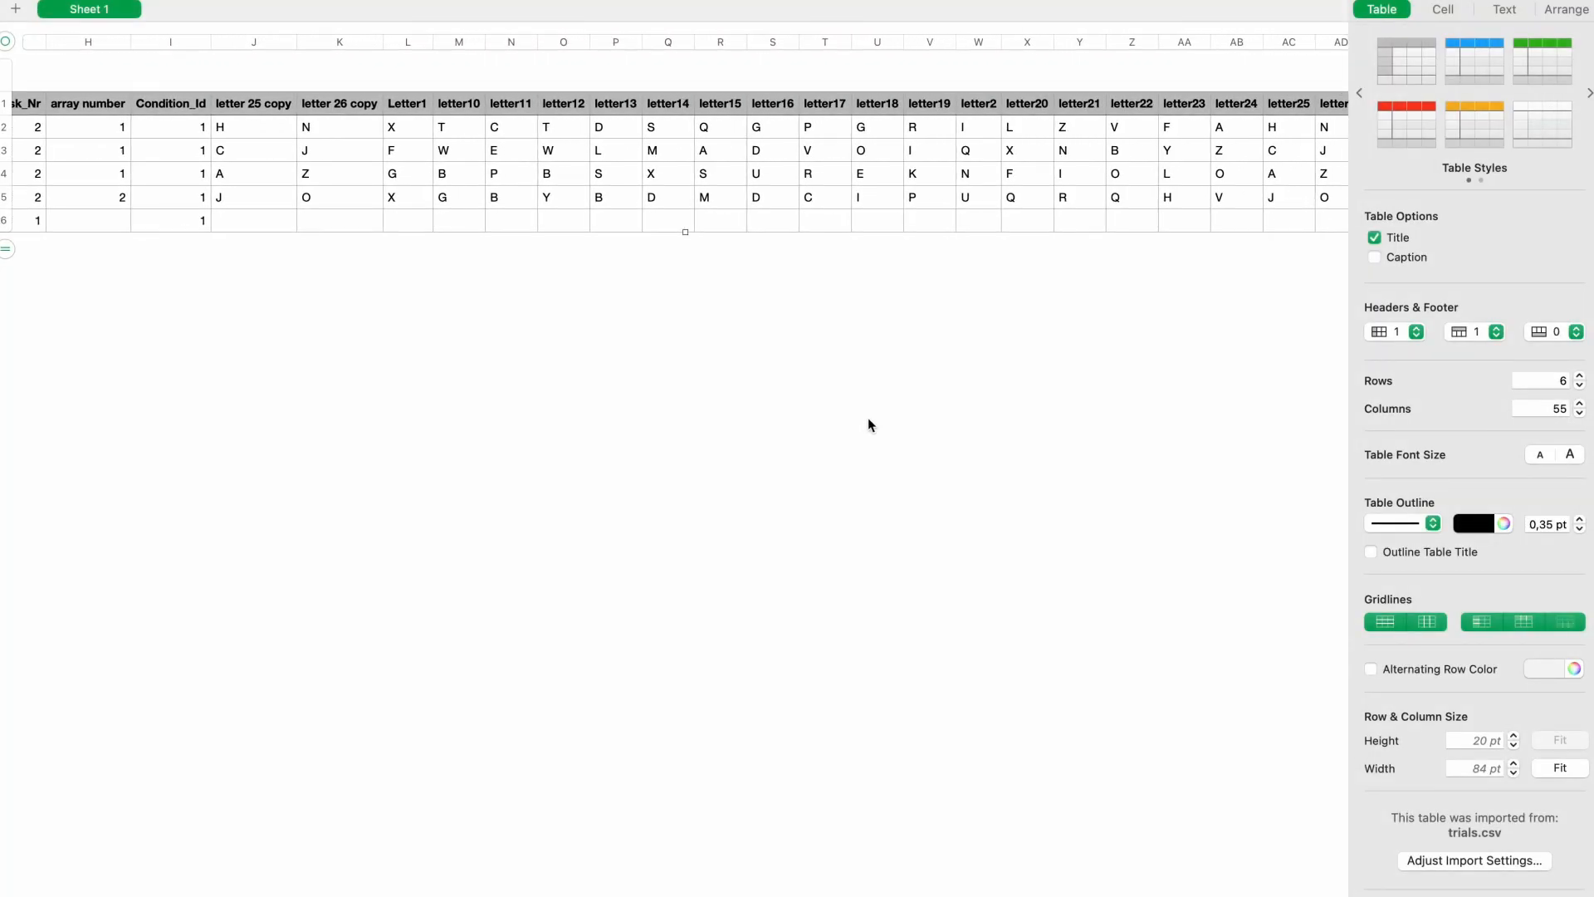
pyautogui.hscroll(3)
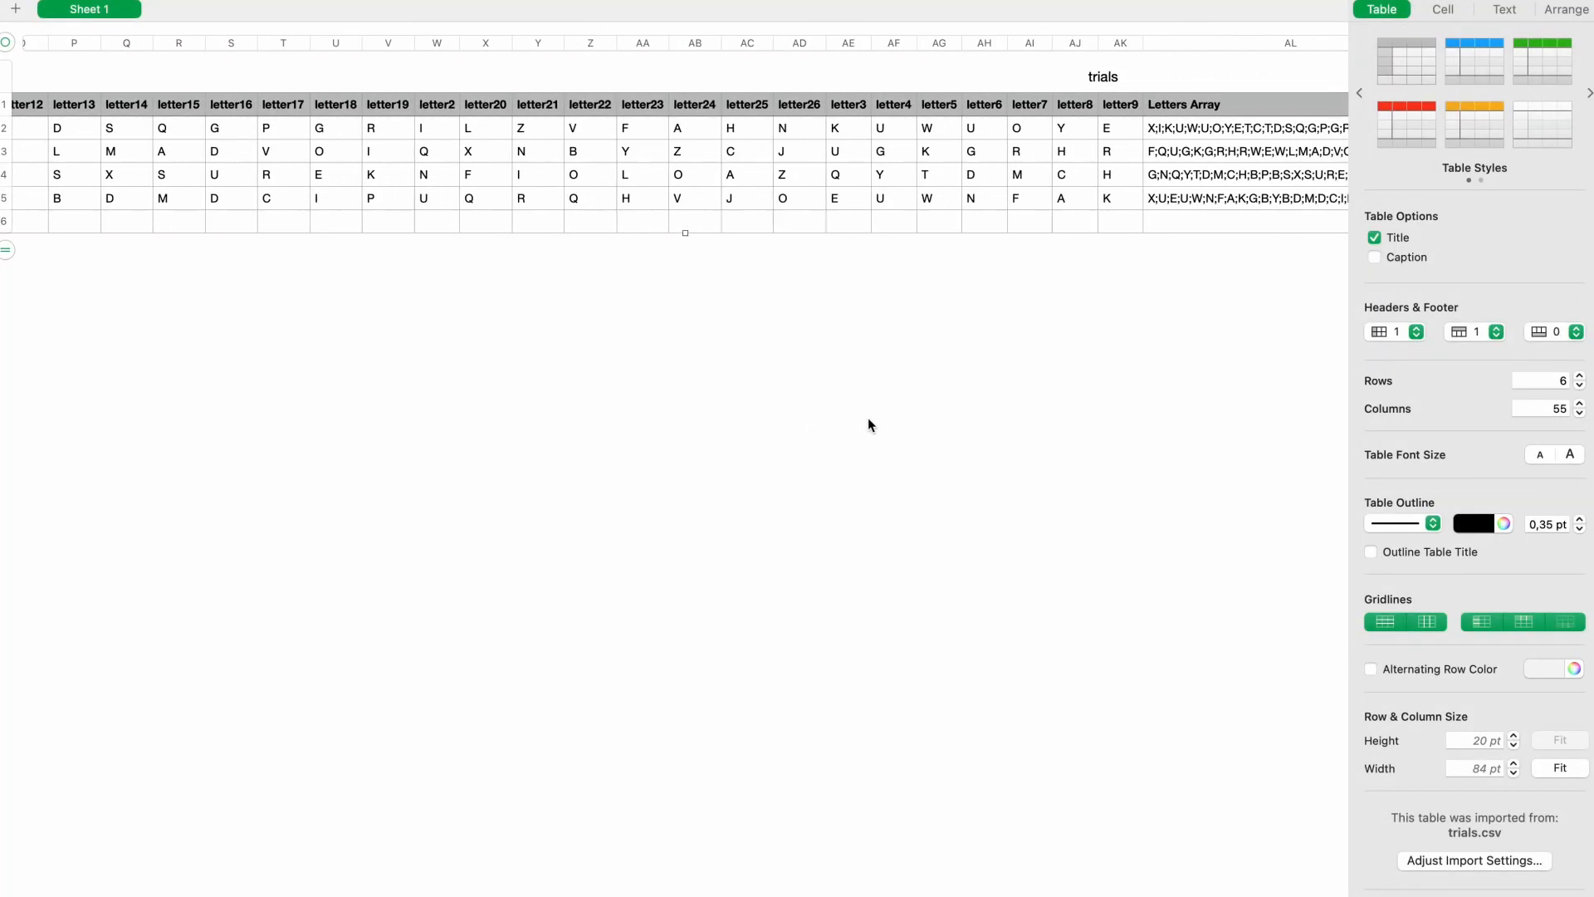
pyautogui.hscroll(3)
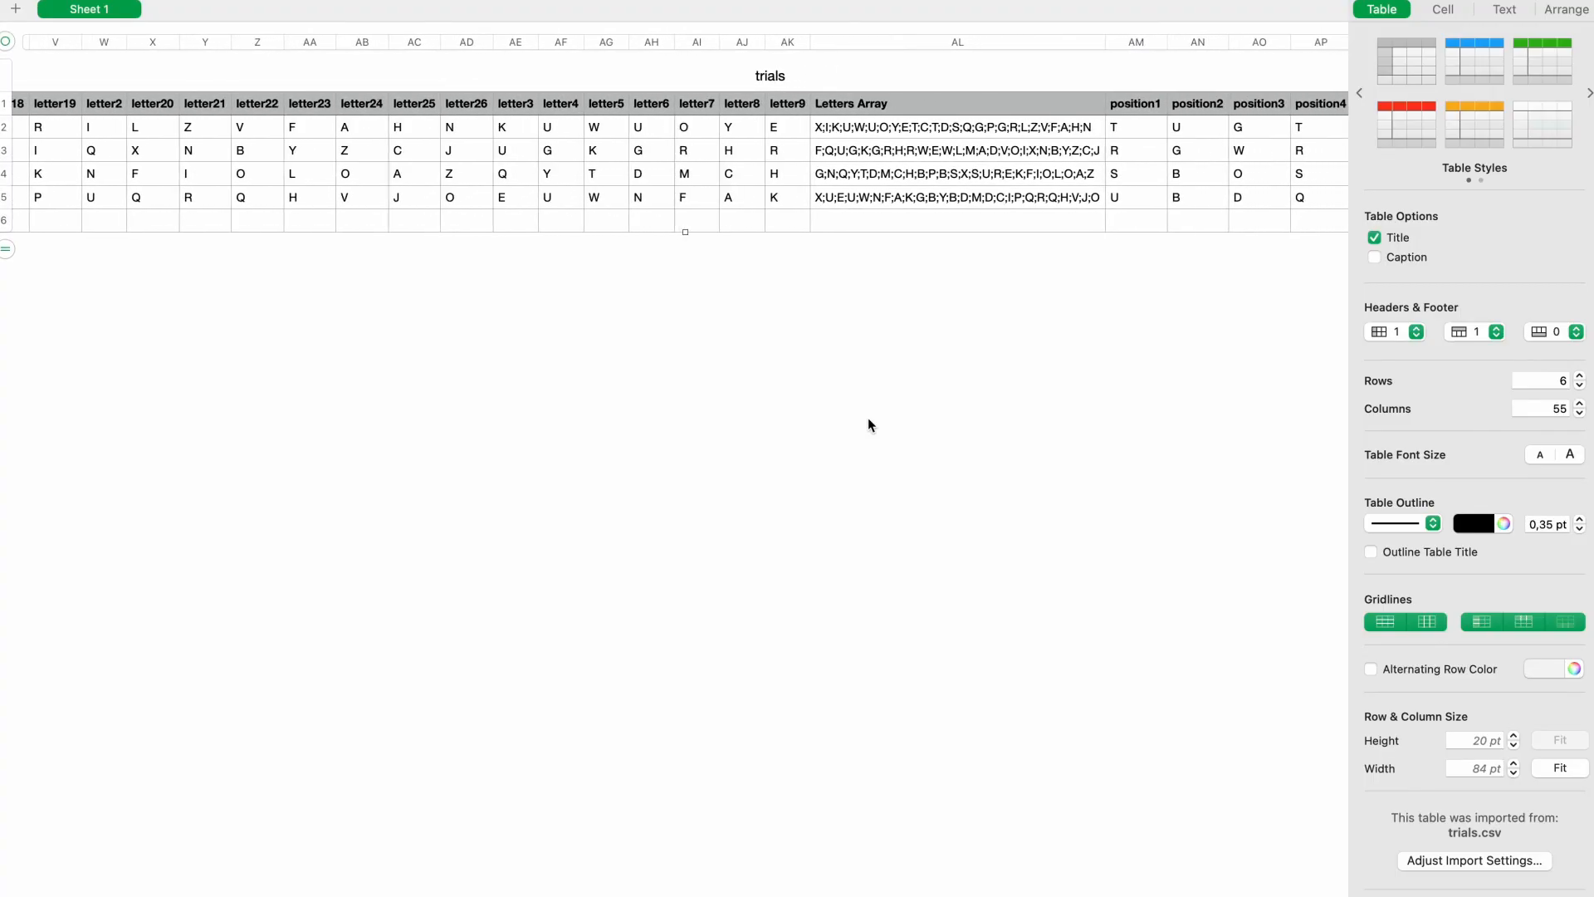
pyautogui.hscroll(3)
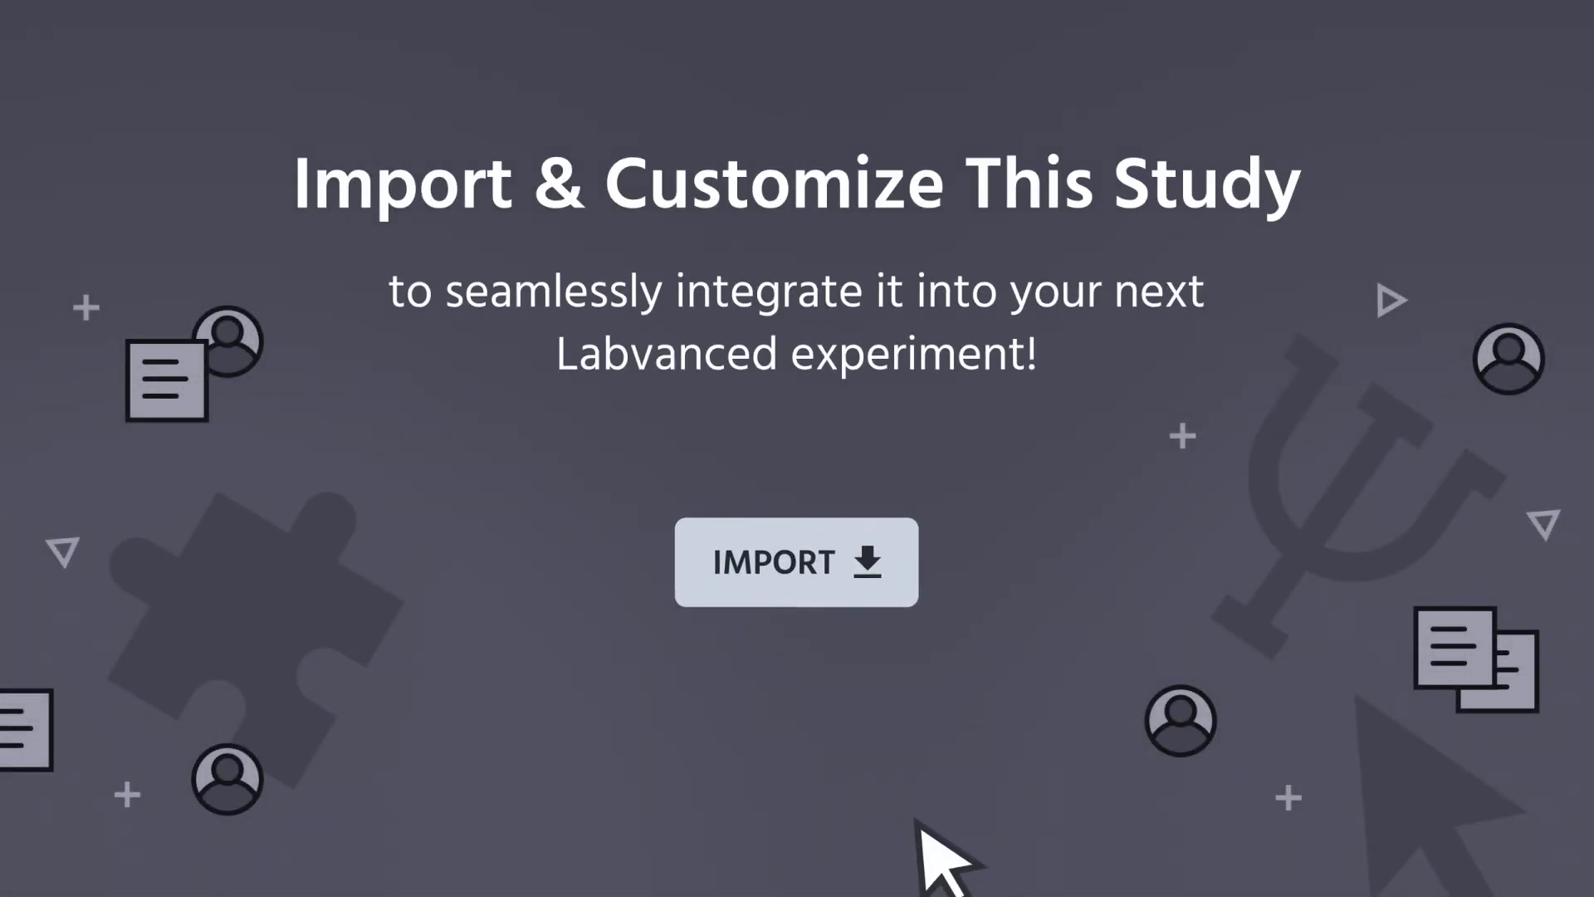
pyautogui.click(796, 561)
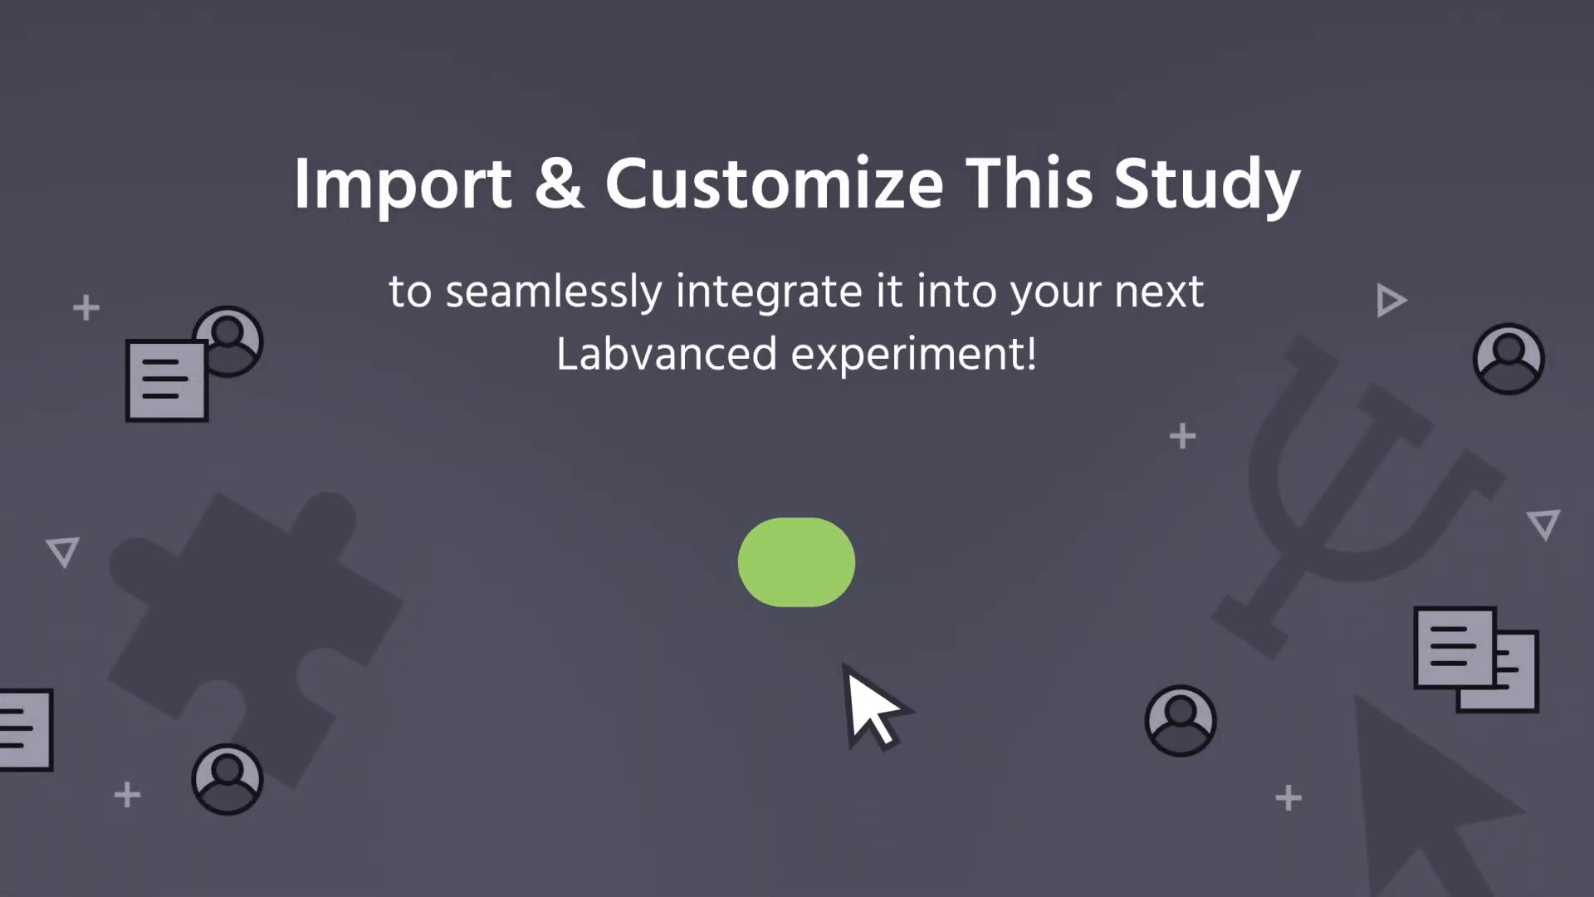